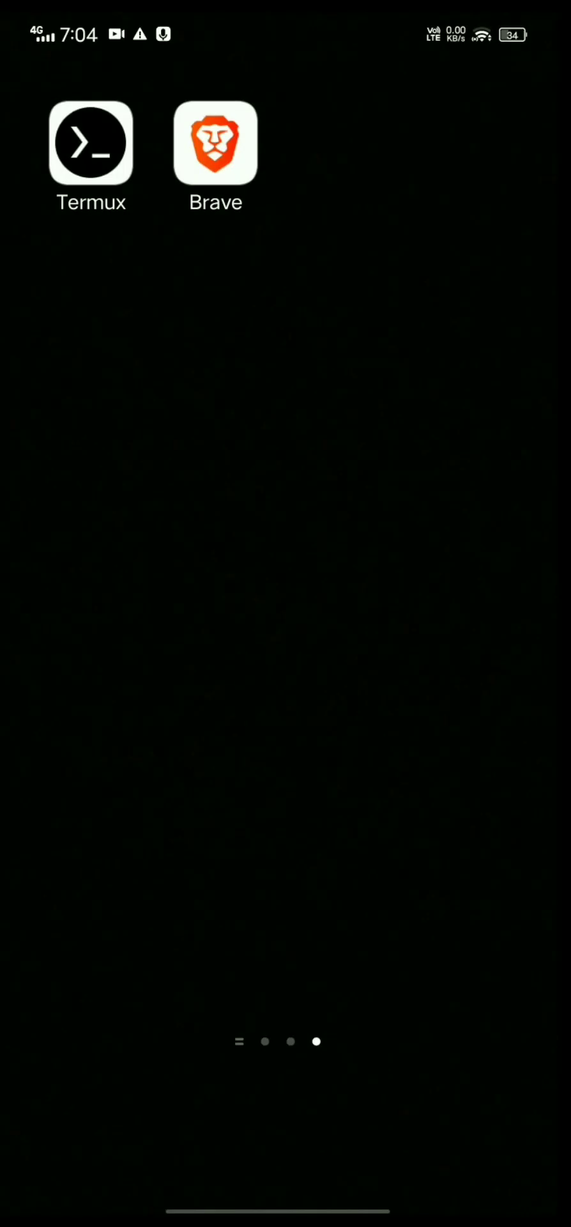
Launch the Termux terminal app from the home screen.
left_click(90, 142)
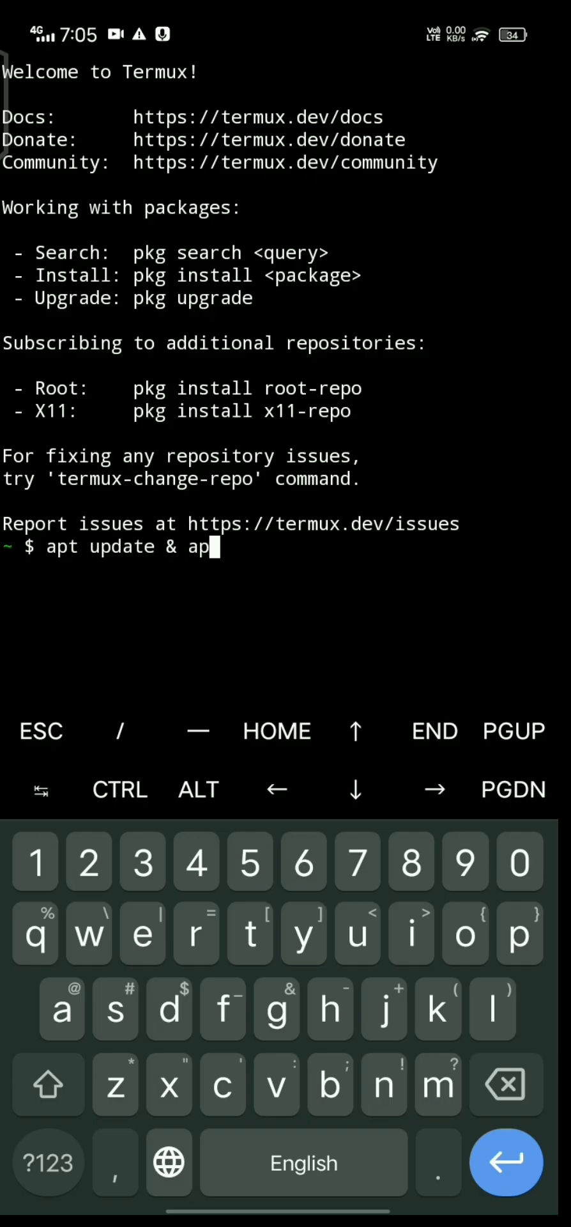
Run 'apt update & apt upgrade' and clear the terminal output.
left_click(169, 1008)
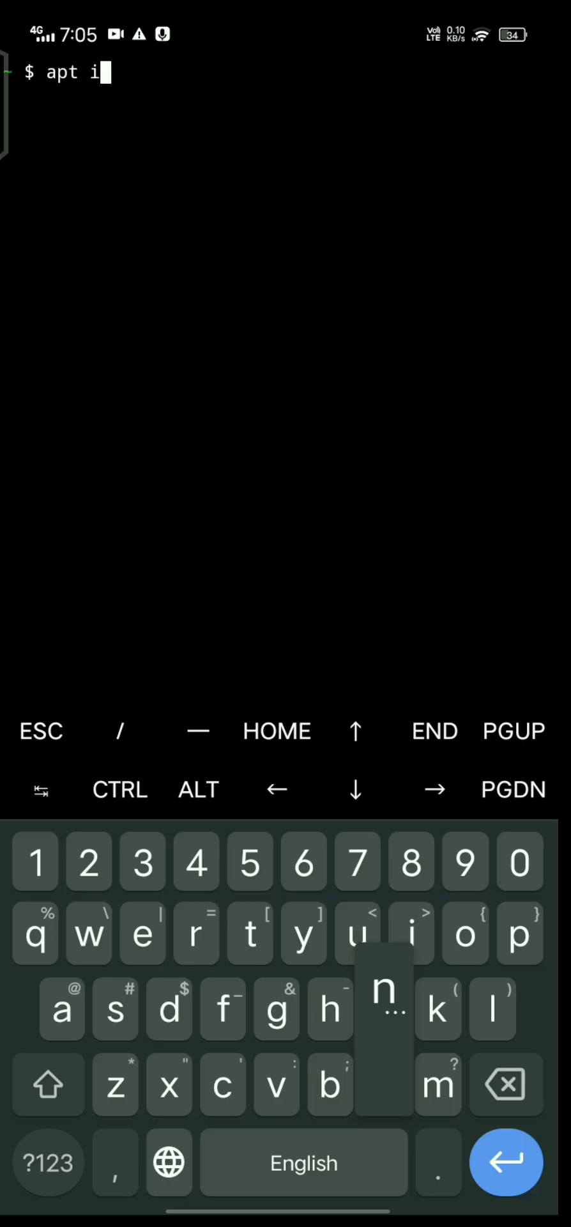
Recall the failed wget command and insert the missing 's' into 'intall'.
key("n")
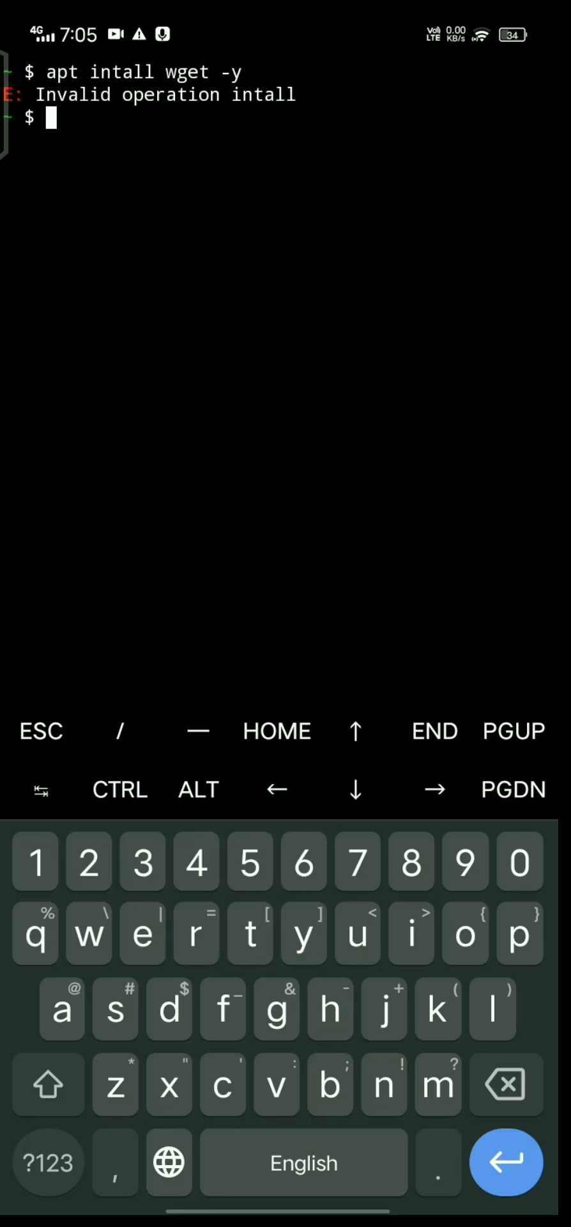
left_click(357, 730)
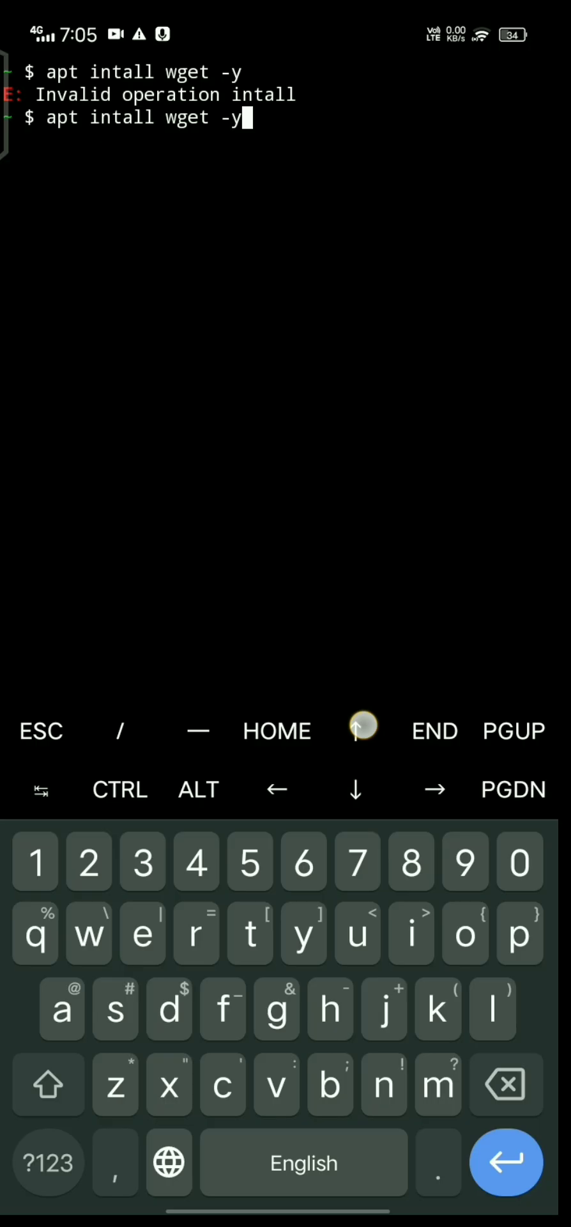
left_click(277, 788)
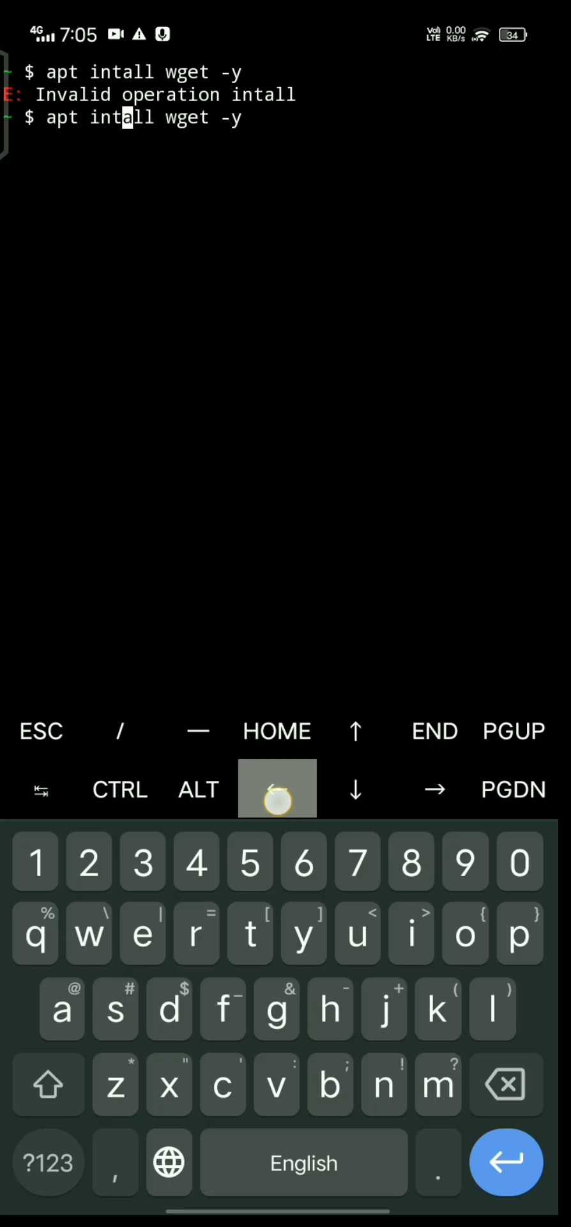
type("s")
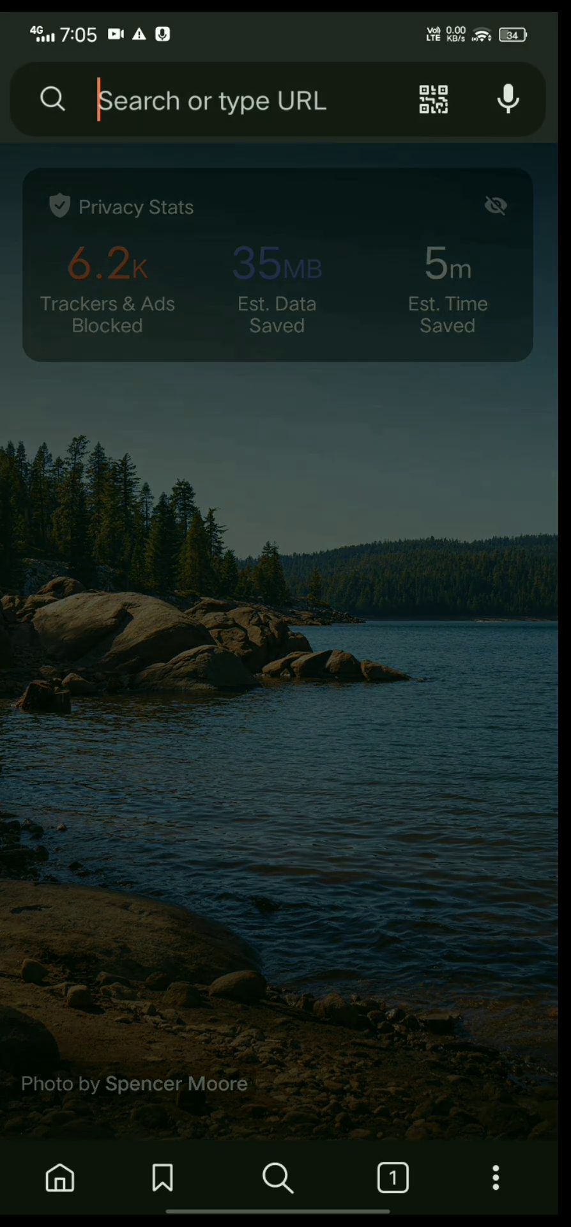
Search Brave for 'kali nethunter rootless installation'.
type("kali")
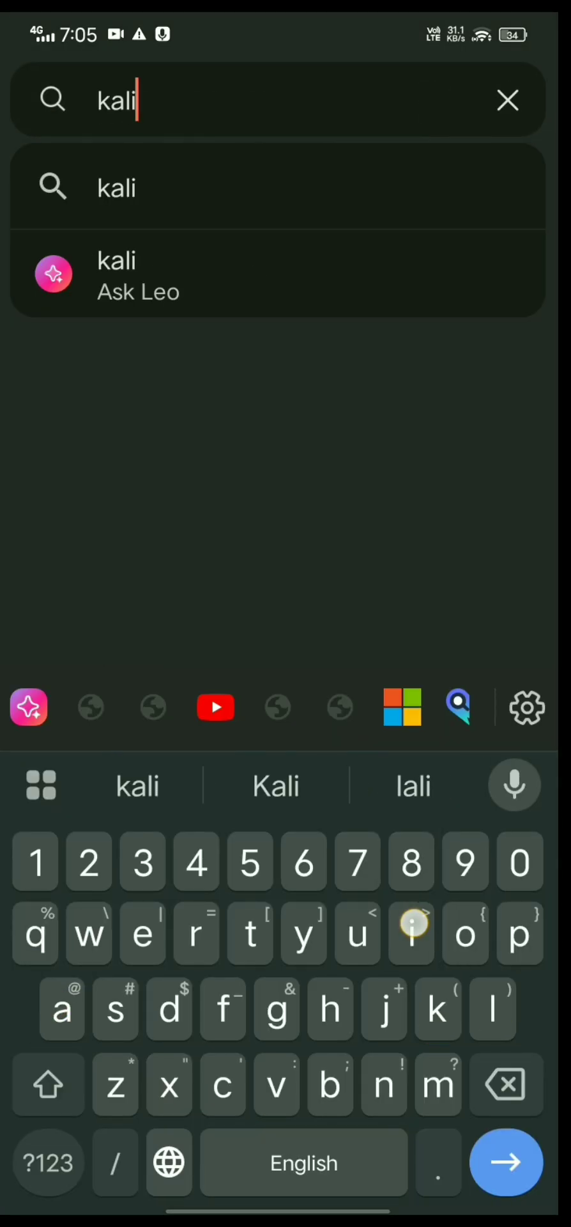
type("net")
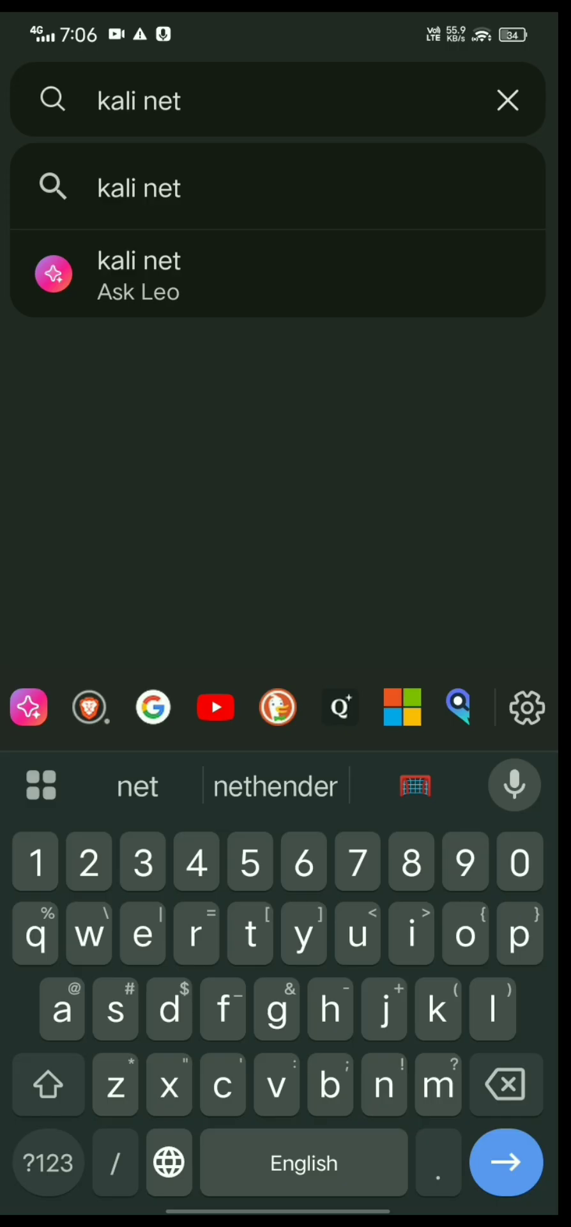
type("hender rootless 8nstalltio")
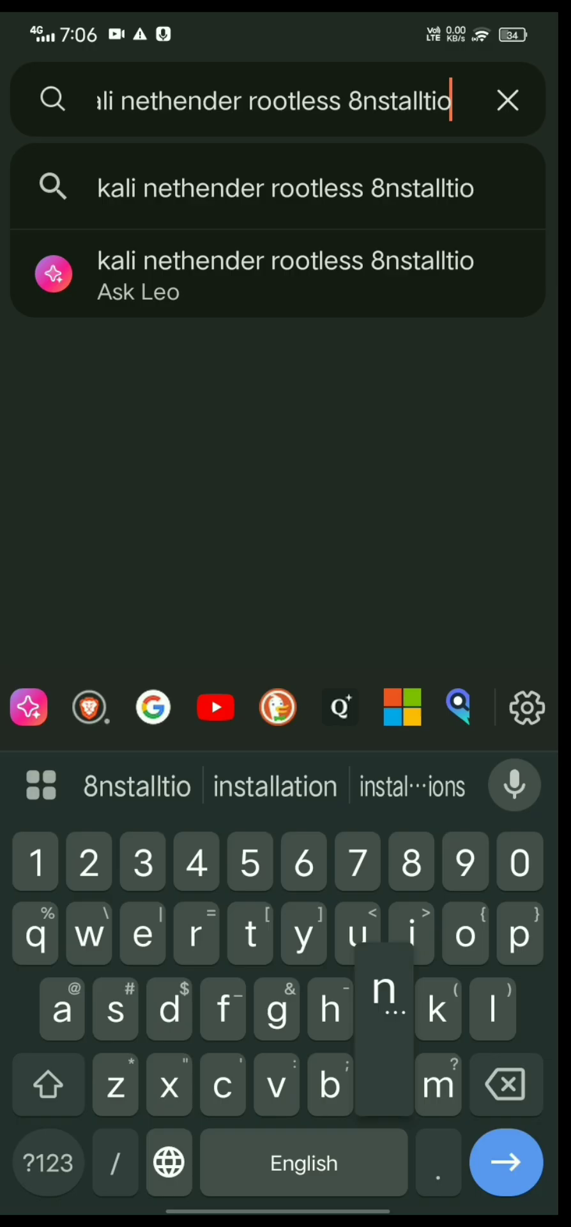
type("n")
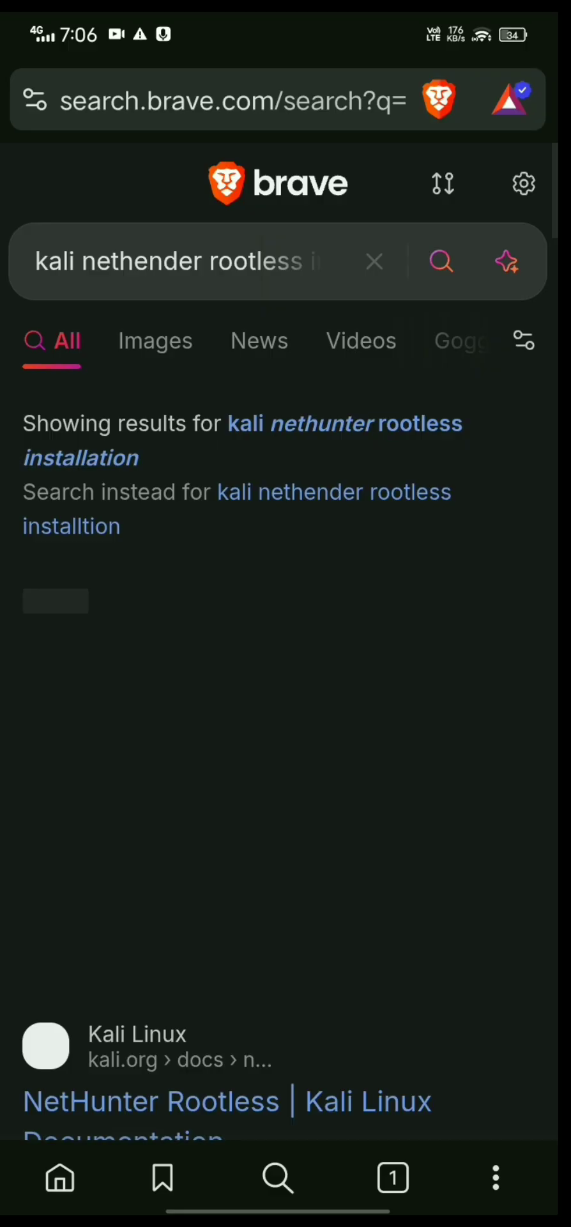
Copy the wget installer line from the Kali docs and run it in Termux.
scroll("down", 3)
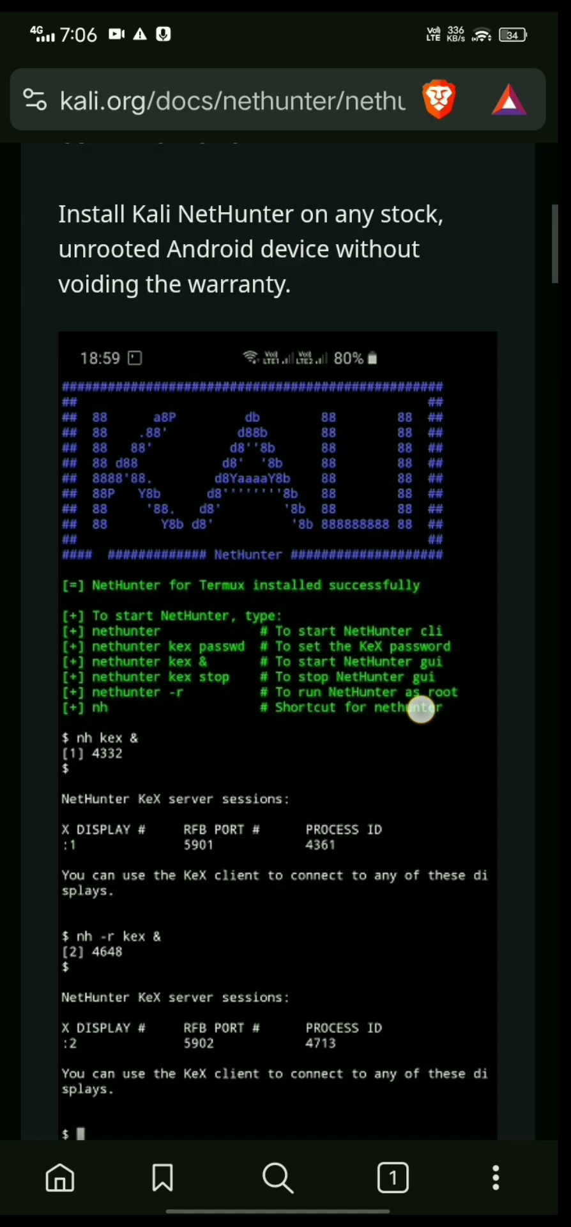
scroll("down", 3)
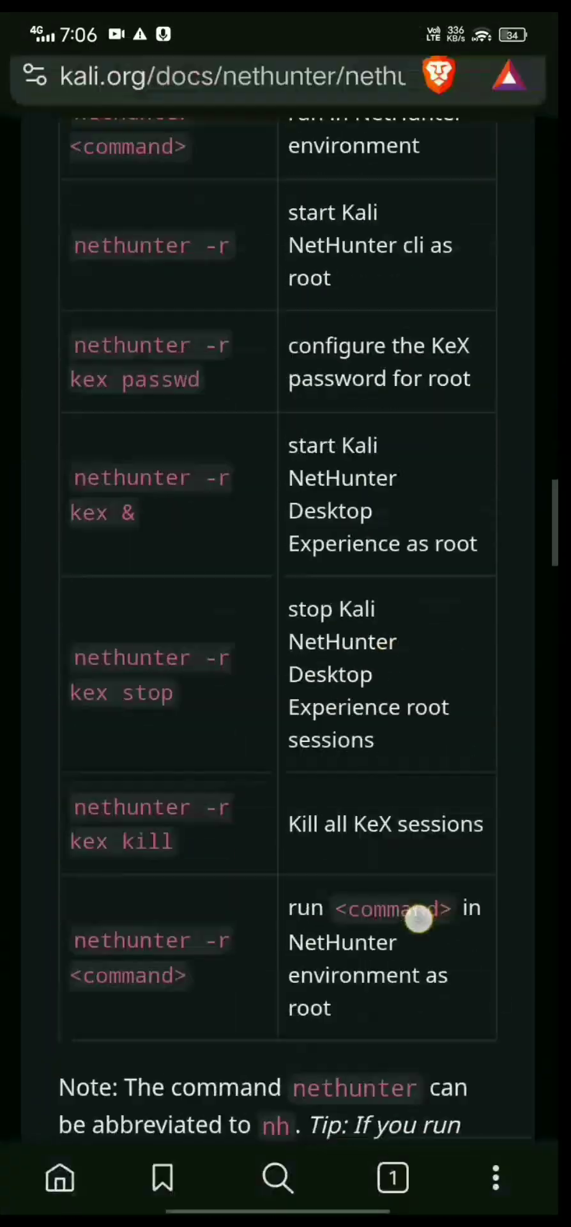
scroll("up", 3)
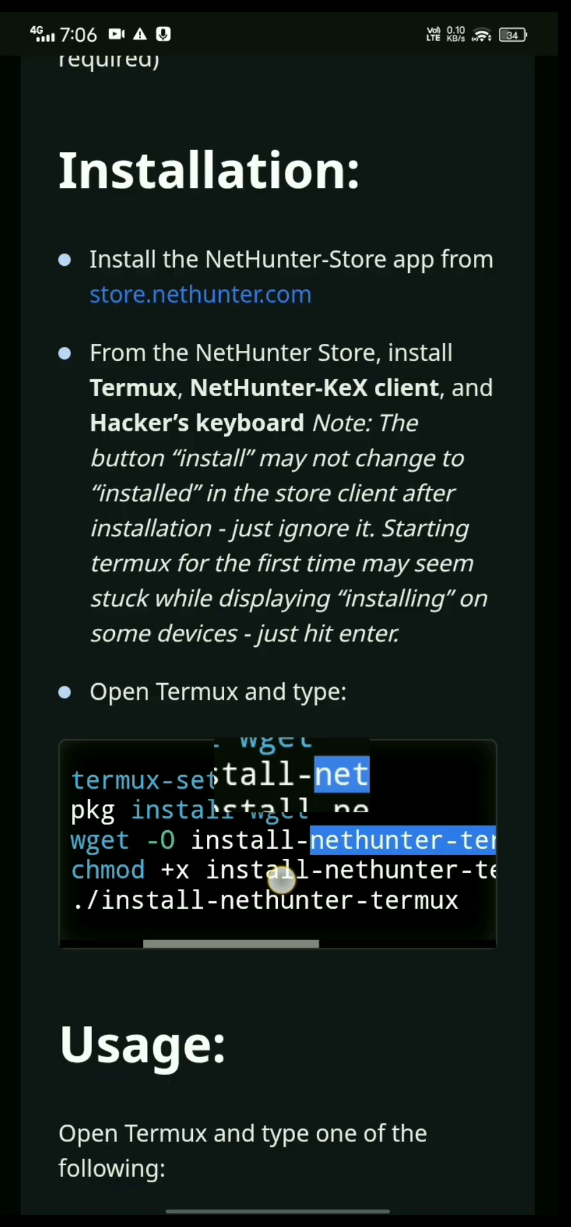
scroll("left", 3)
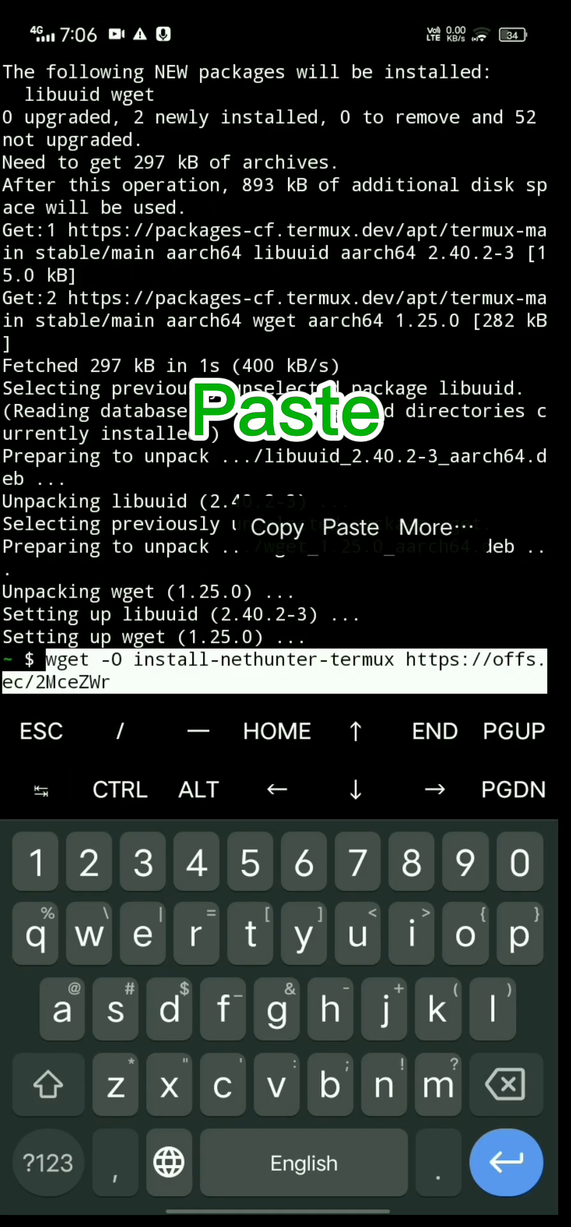
key("Enter")
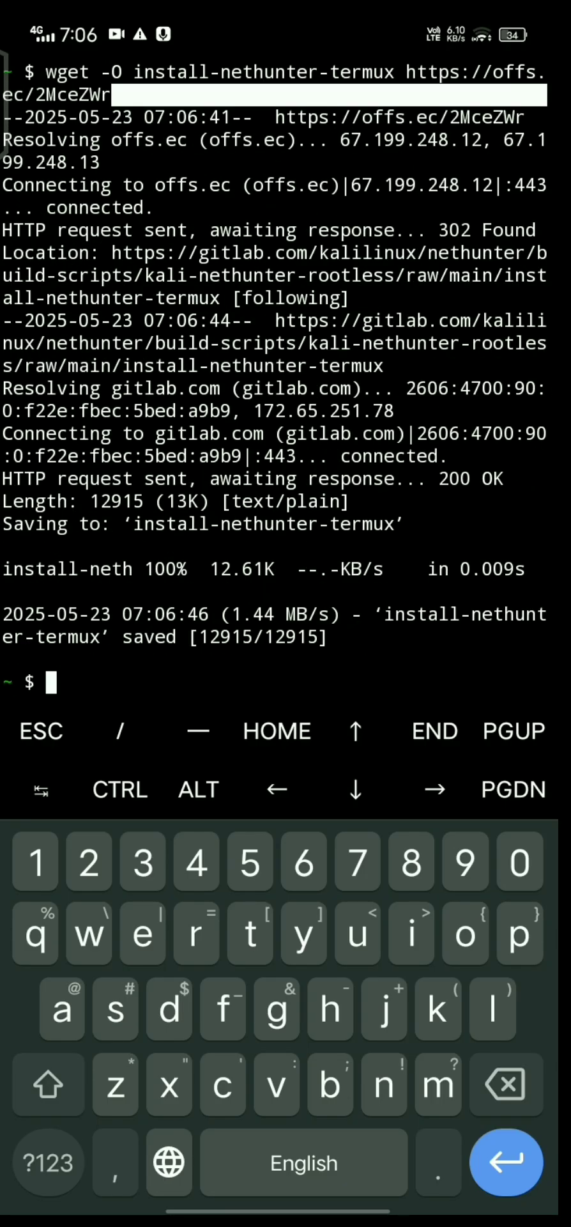
List files and make install-nethunter-termux executable with chmod +x.
type("ls")
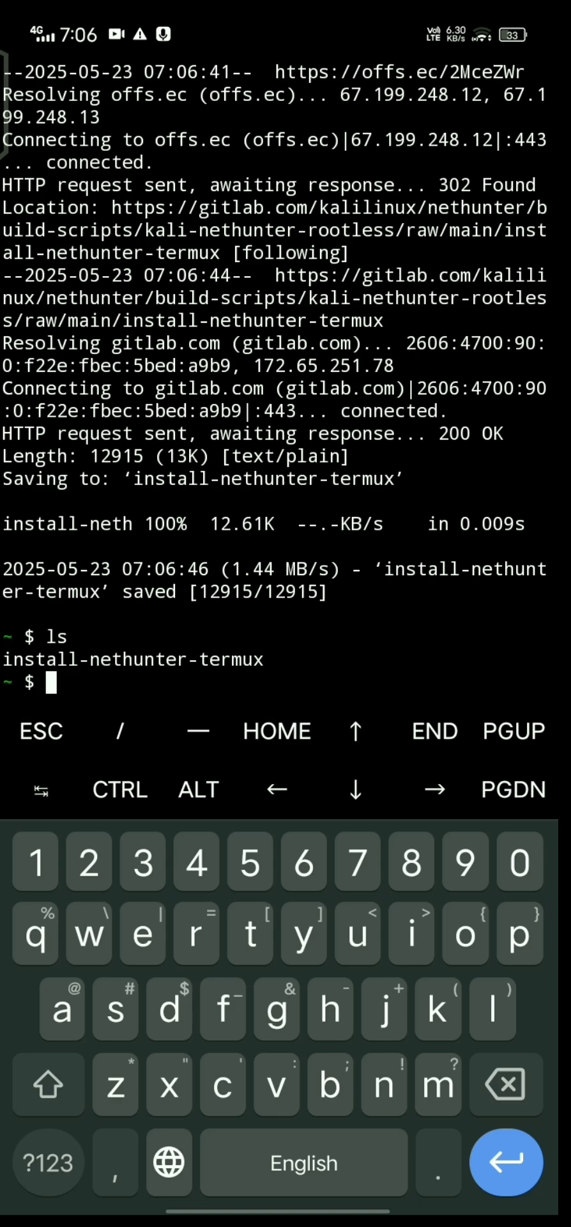
type("h")
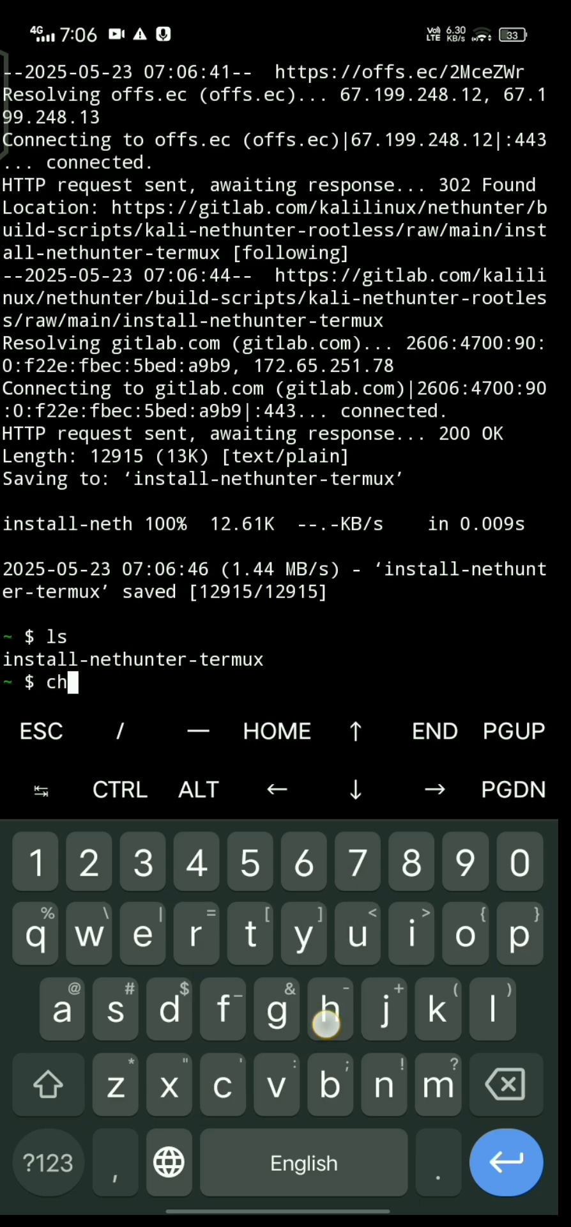
type("mod")
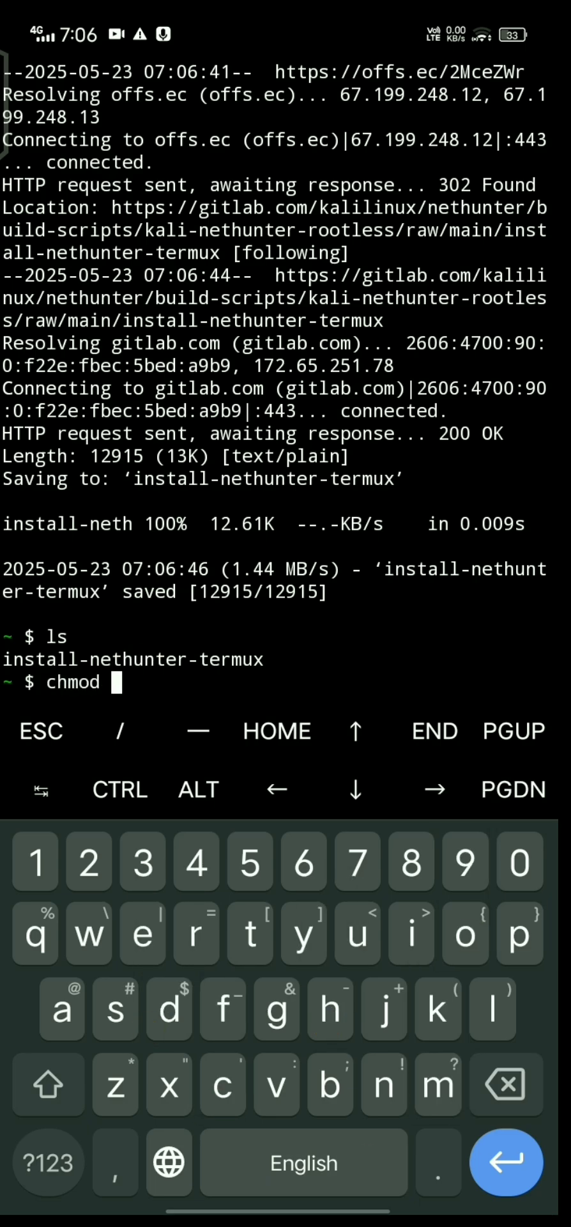
type("+x i")
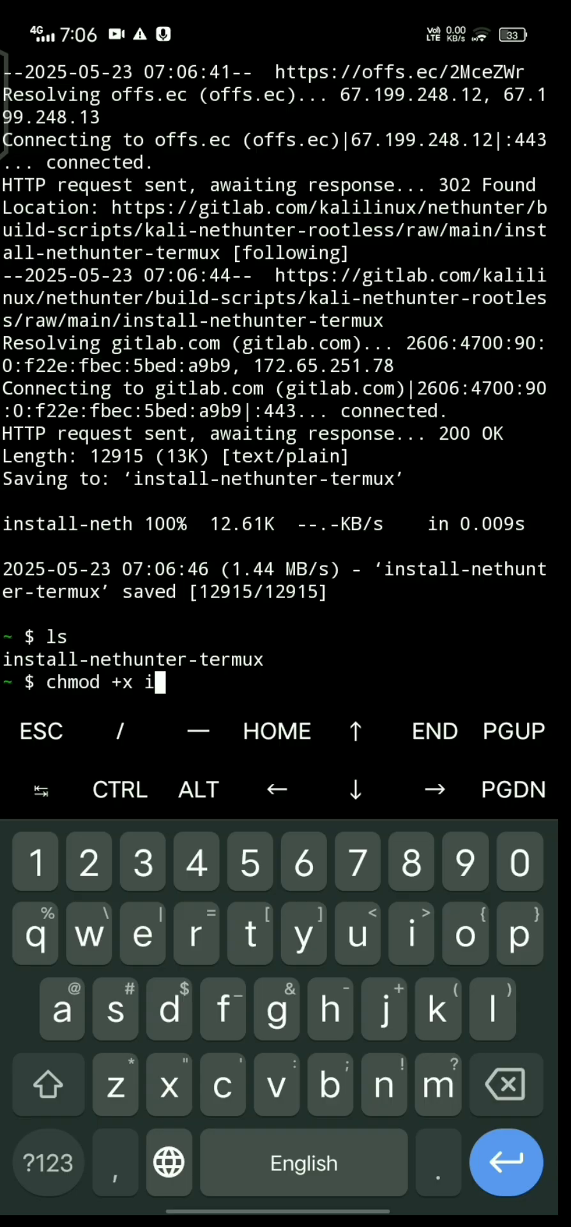
key("Enter")
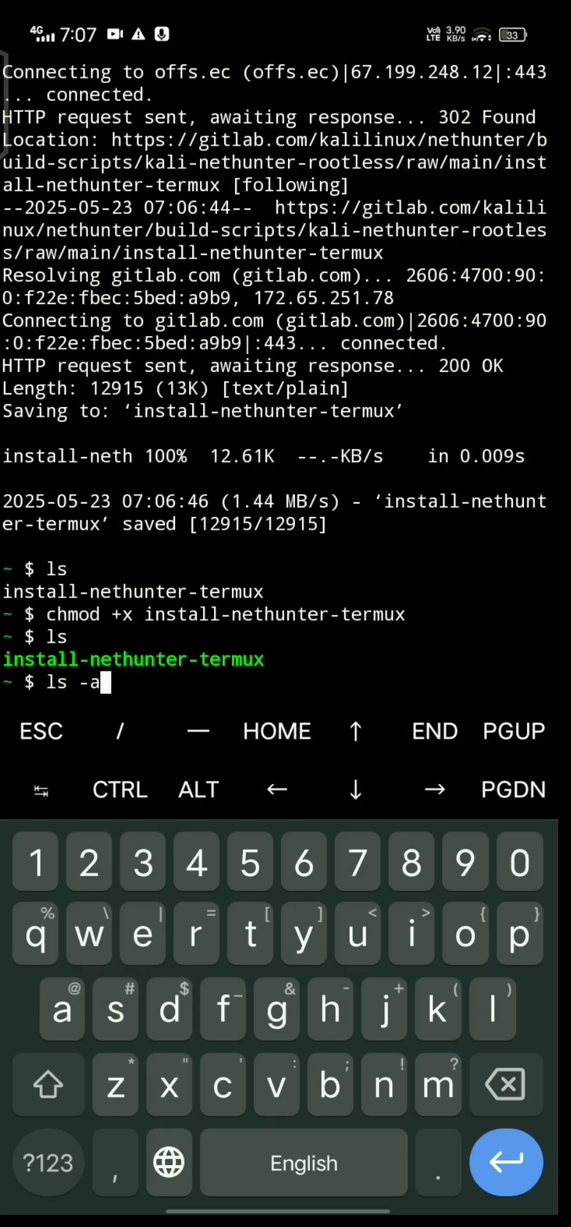
Check the script's permissions with ls and run ./install-nethunter-termux.
key("Enter")
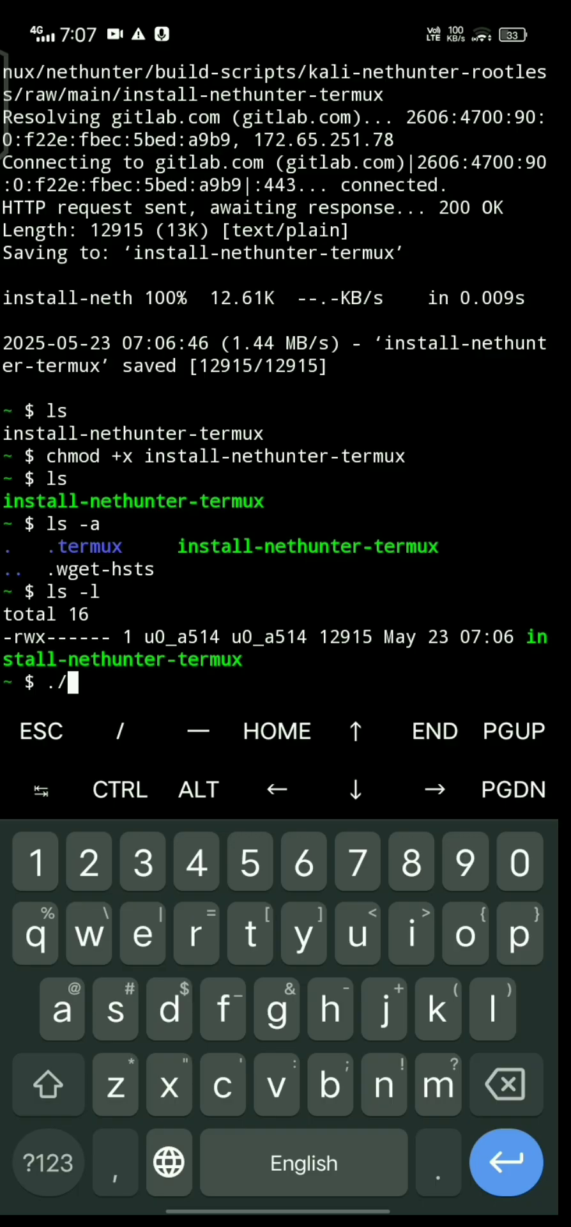
key("Enter")
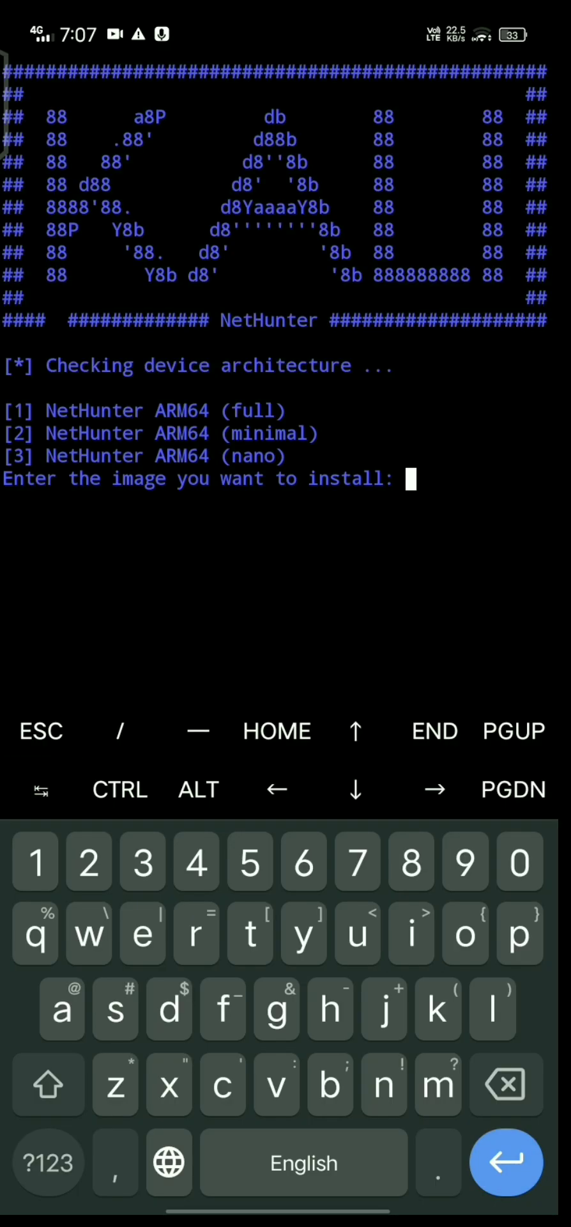
Choose image 3 (nano) and answer y to the bash.bashrc maintainer prompt.
type("3")
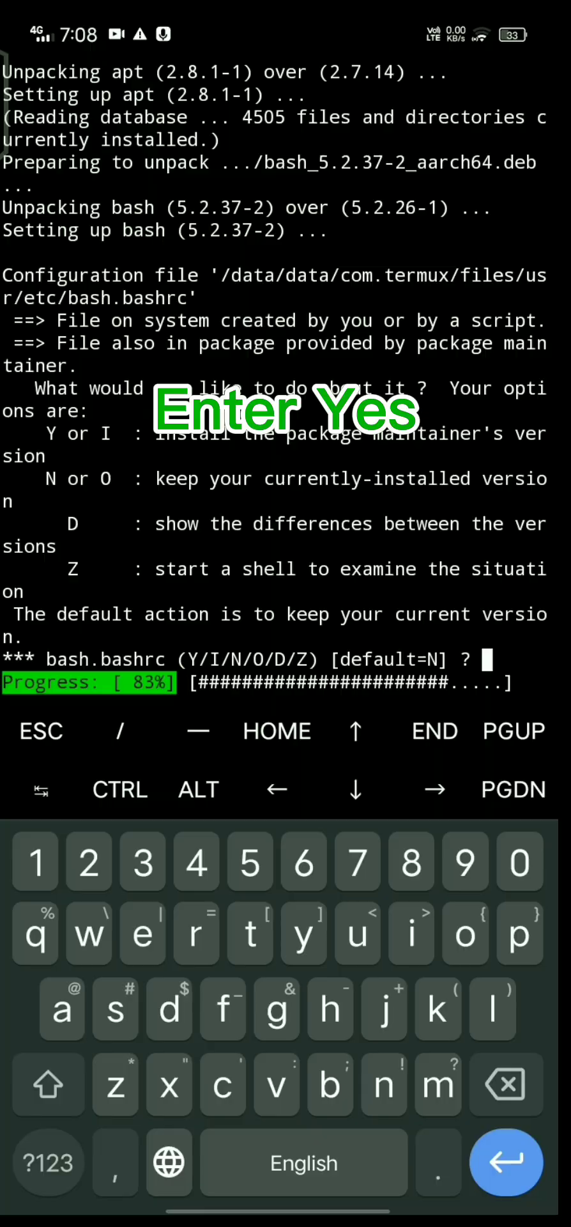
type("y")
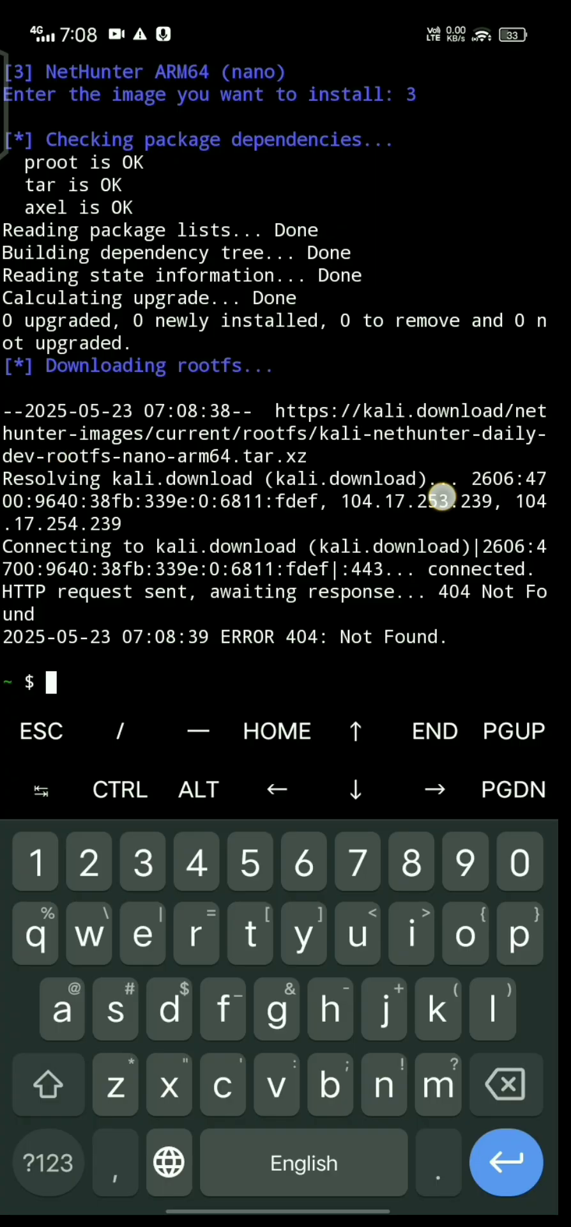
Edit install-nethunter-termux in nano and scroll to the IMAGE_NAME line.
type("nano")
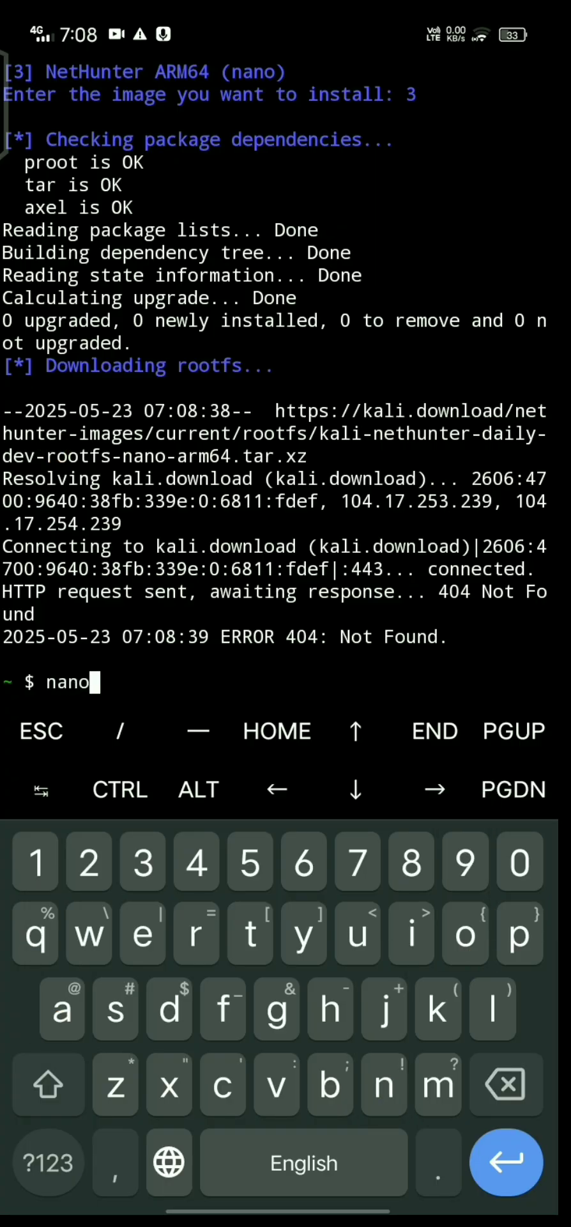
type("install-nethunter-termux")
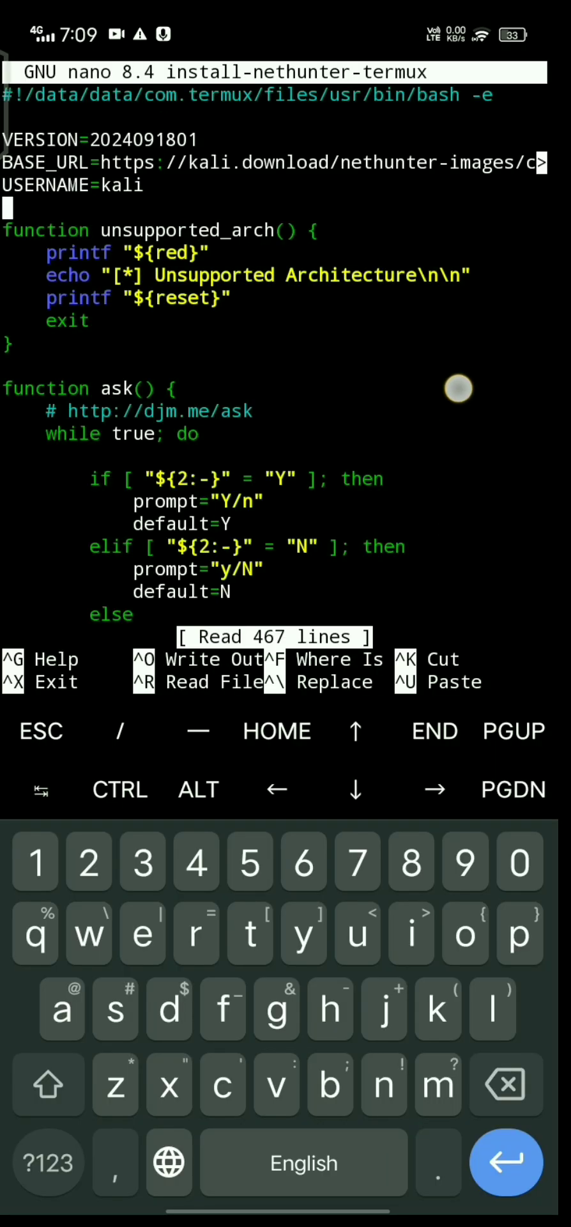
scroll("down", 3)
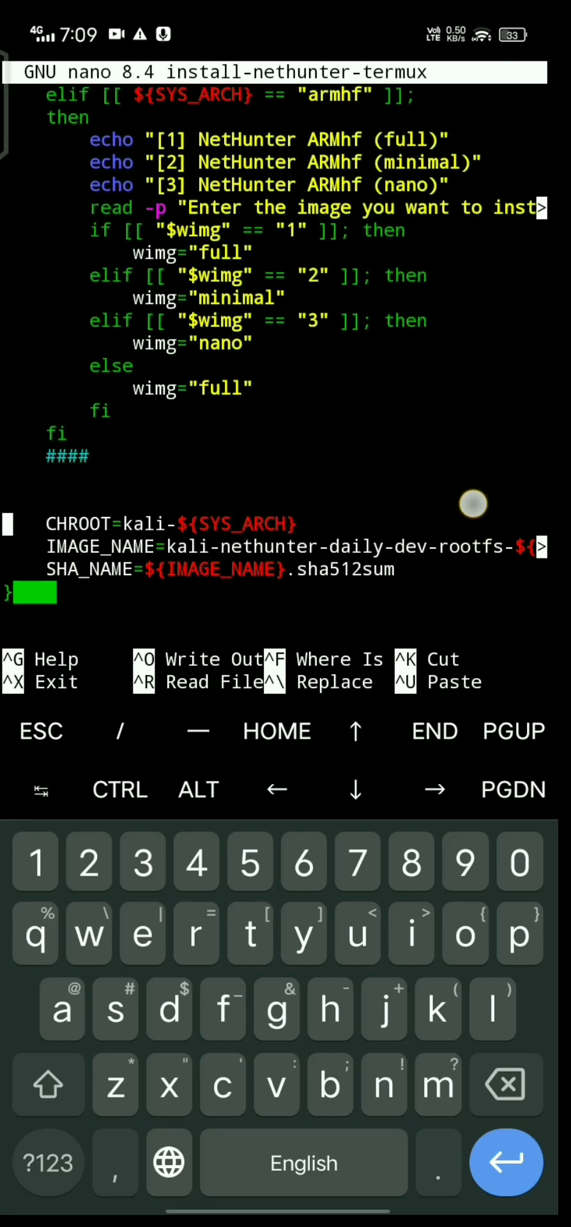
Change IMAGE_NAME to kali-nethunter-rootfs-${wimg}-${SYS_ARCH} and save on exit.
left_click(434, 788)
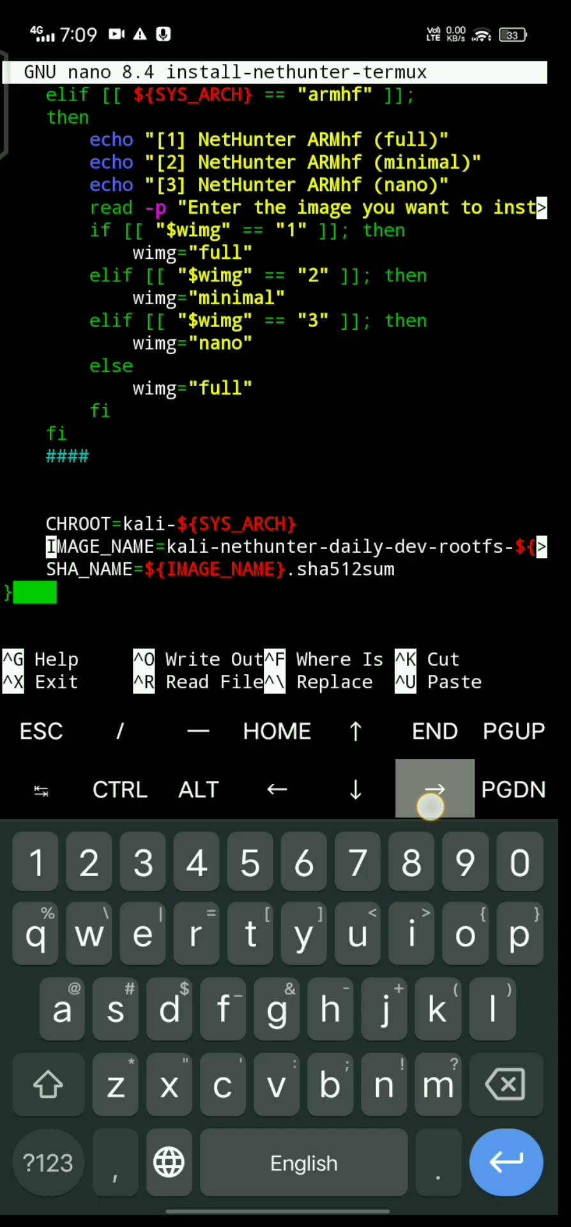
left_click(434, 789)
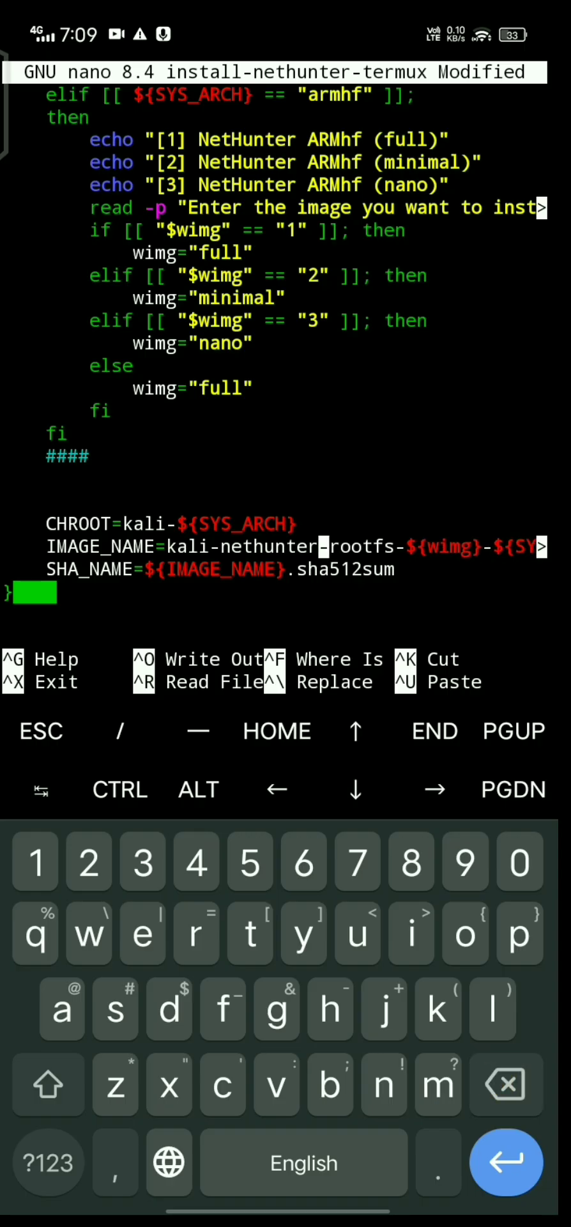
left_click(435, 789)
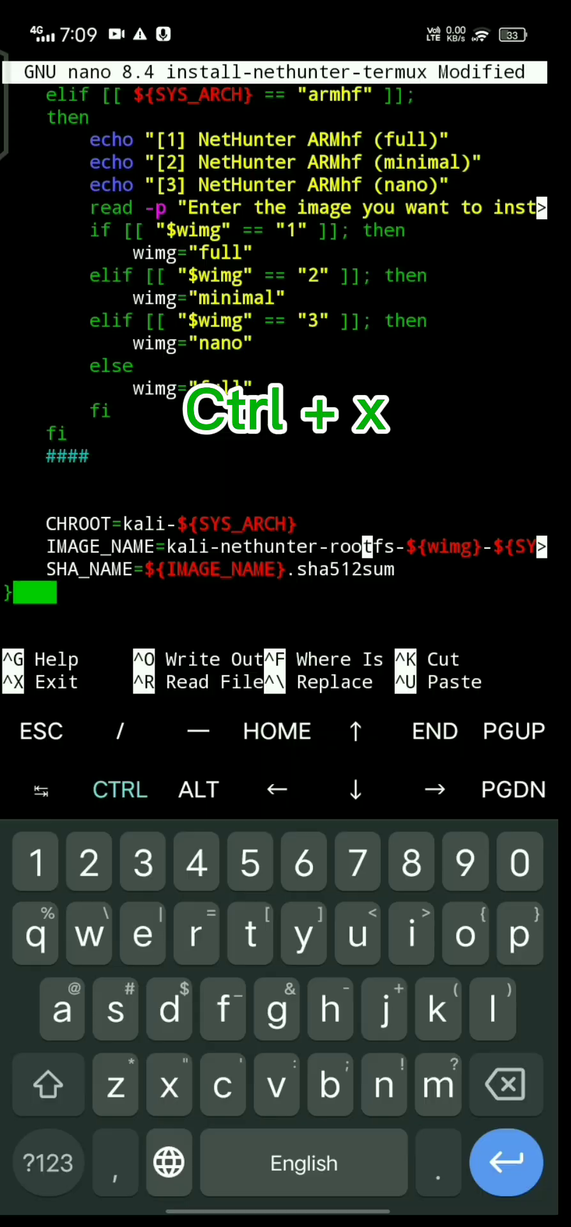
key("Ctrl+x")
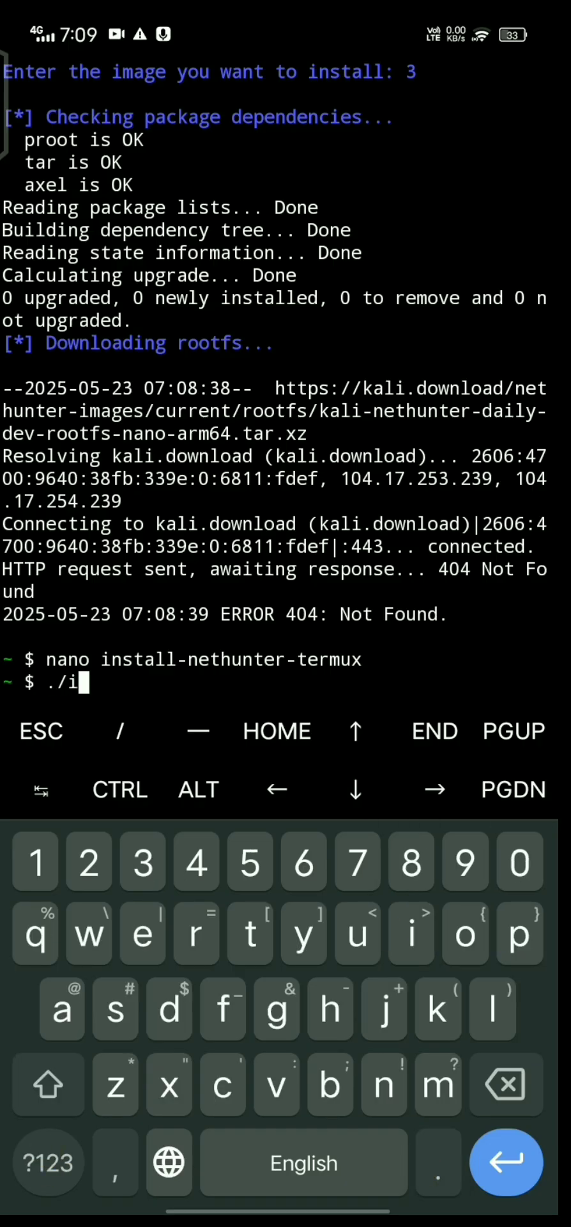
Rerun ./install-nethunter-termux and choose image 3 (nano) again.
key("Enter")
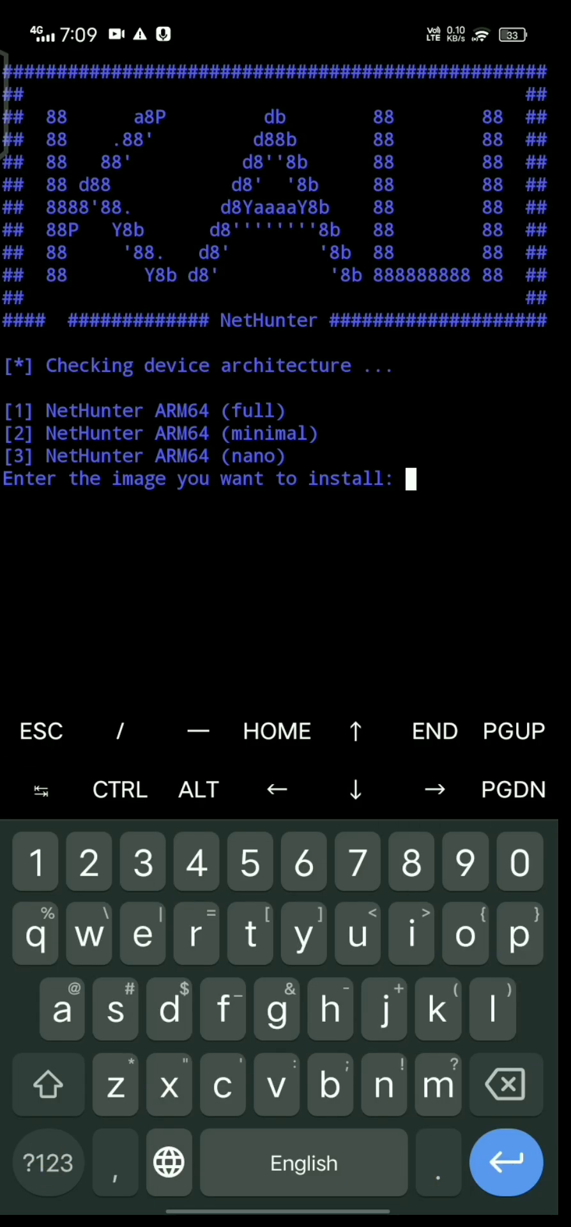
type("3")
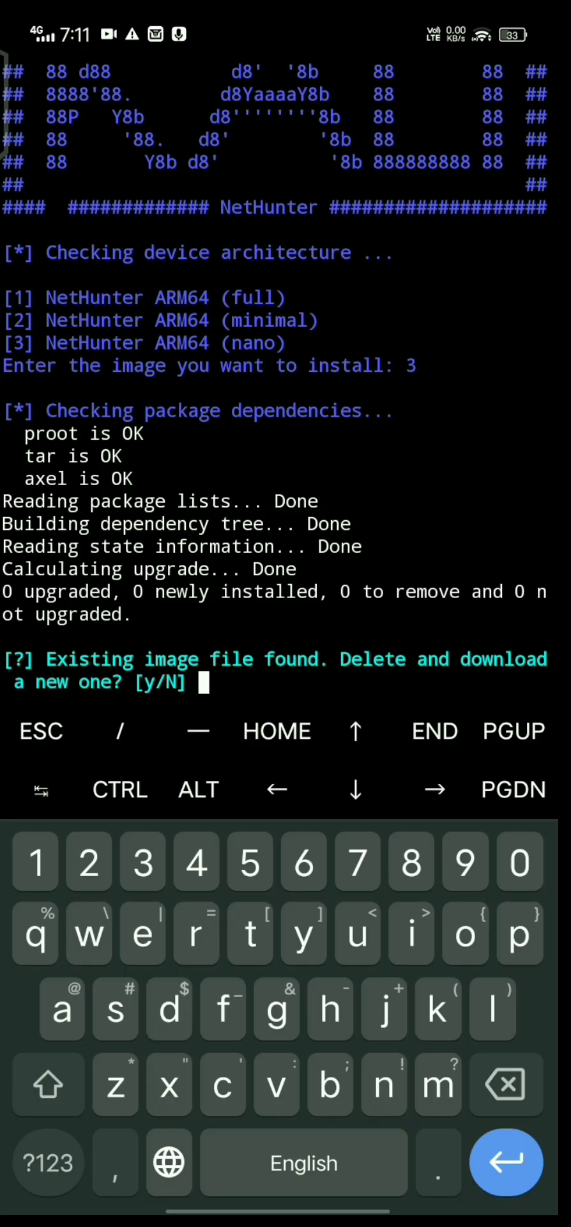
type("n")
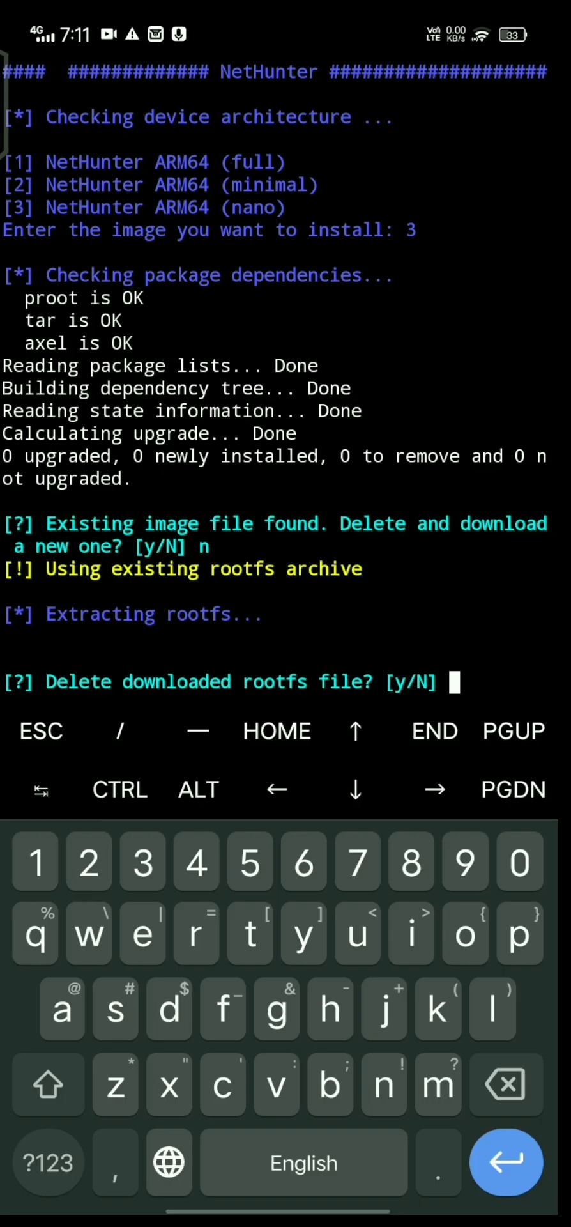
type("n")
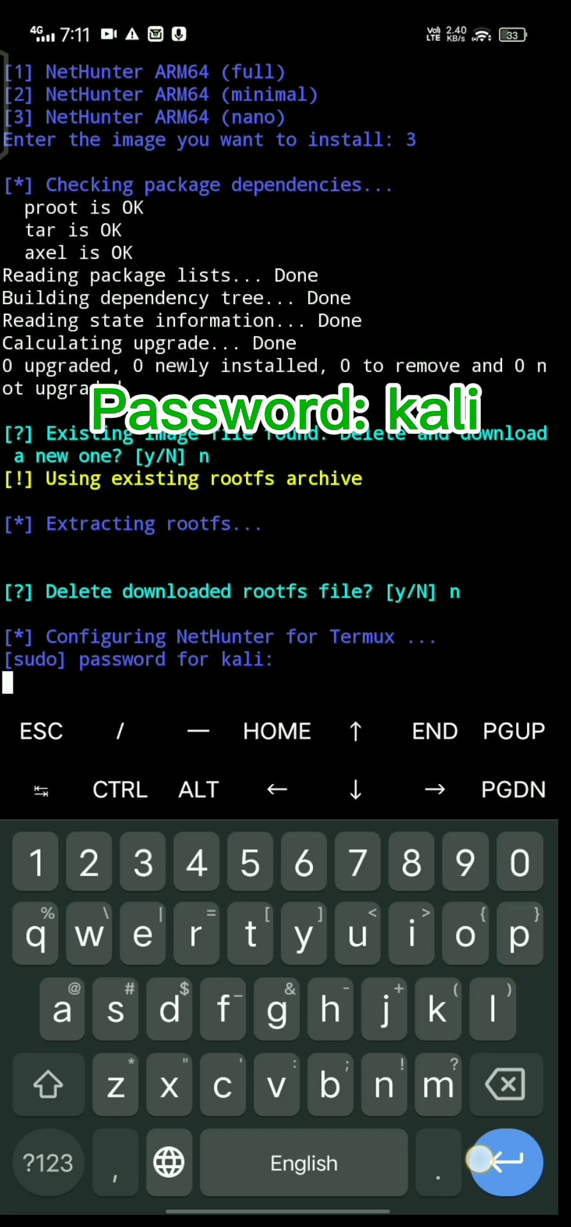
key("Enter")
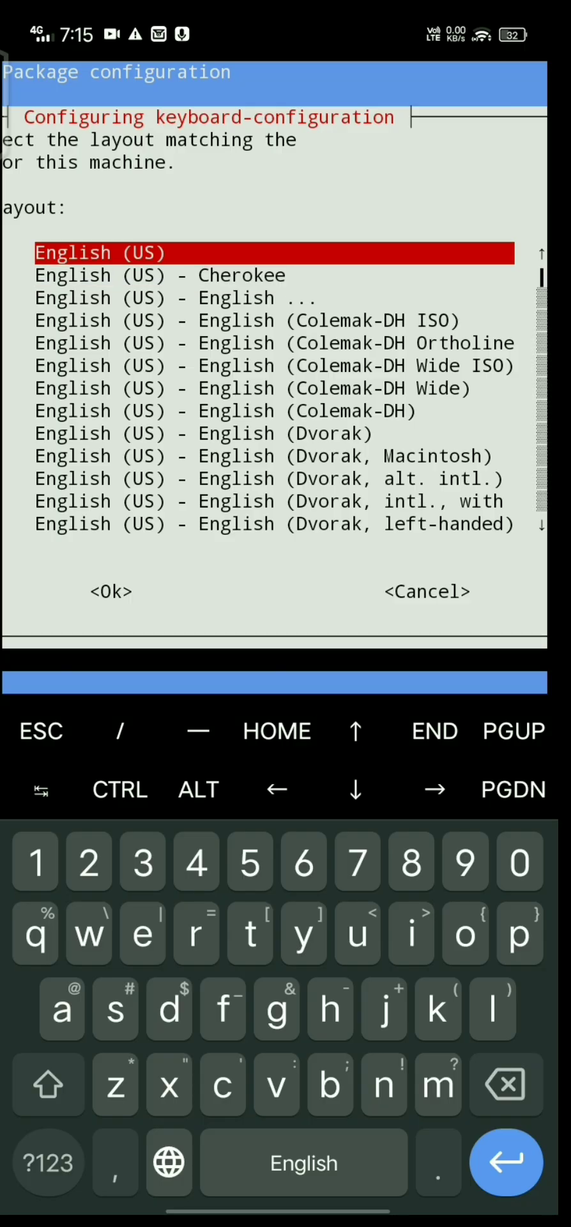
Accept the English (US) keyboard layout so the NetHunter installation can finish.
left_click(109, 591)
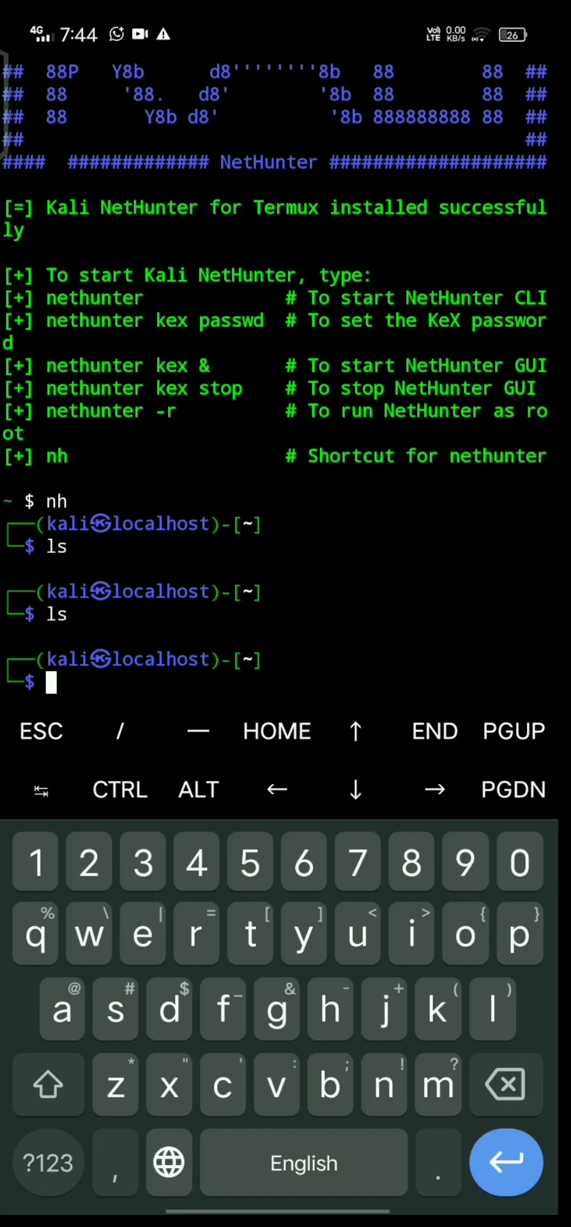
Run nmap with no targets in the Kali shell, reporting 0 hosts scanned.
type("nmap")
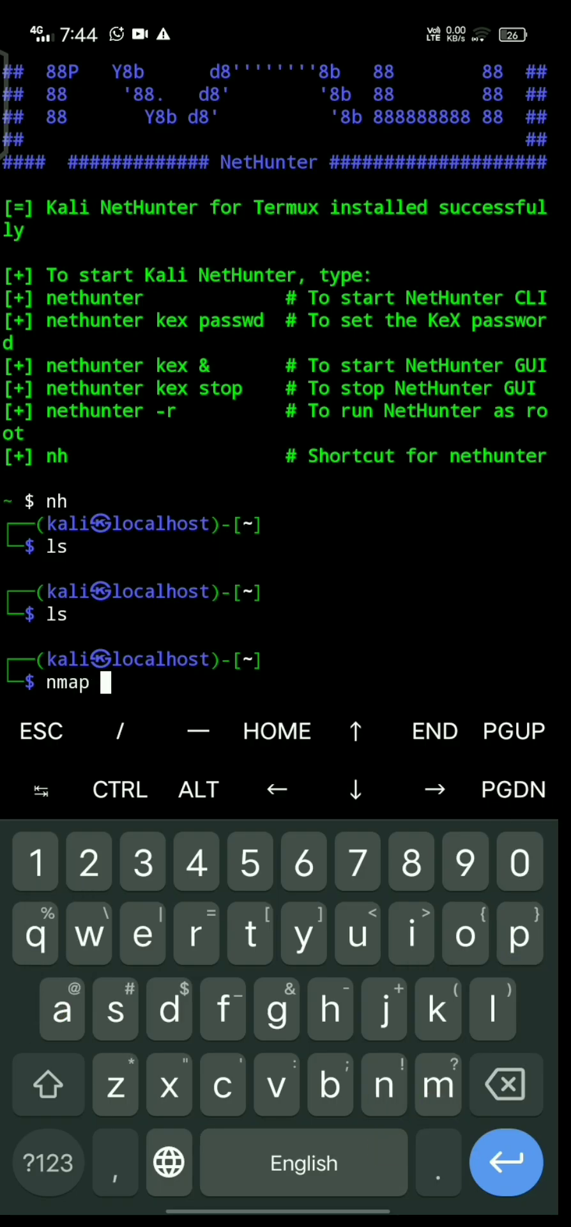
key("Enter")
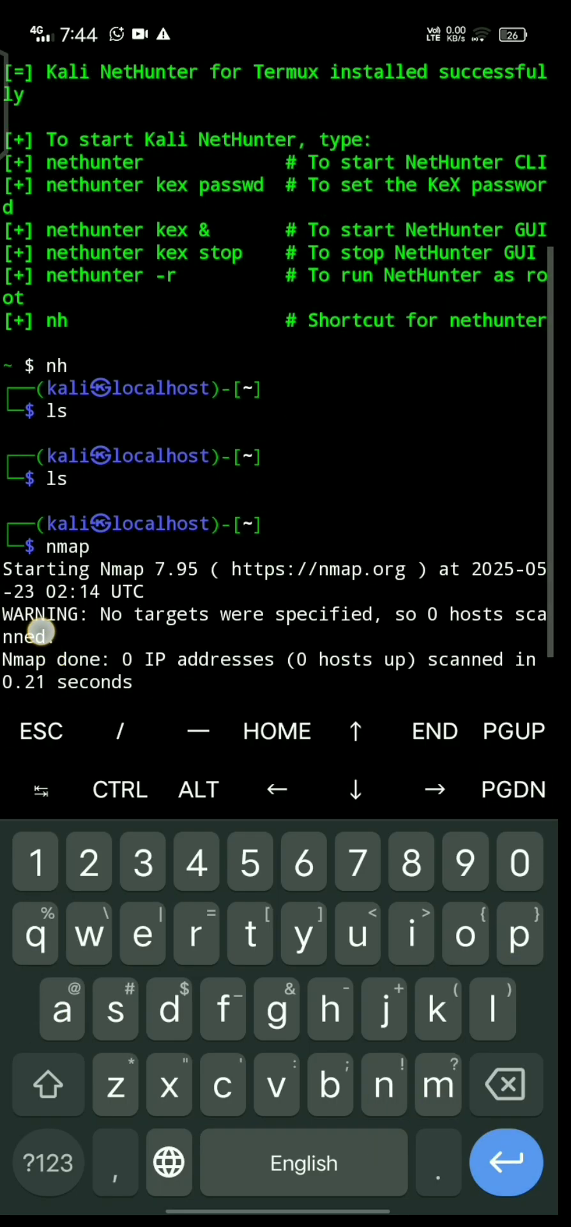